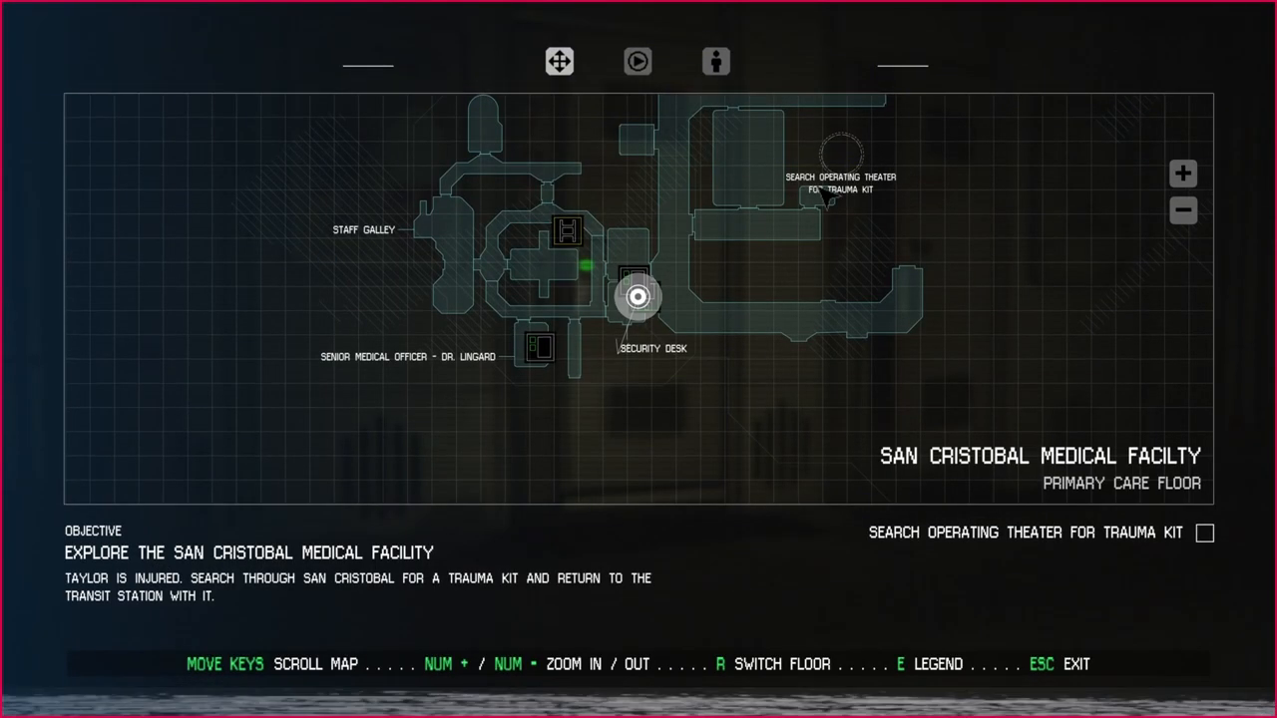
mouse_move(658, 318)
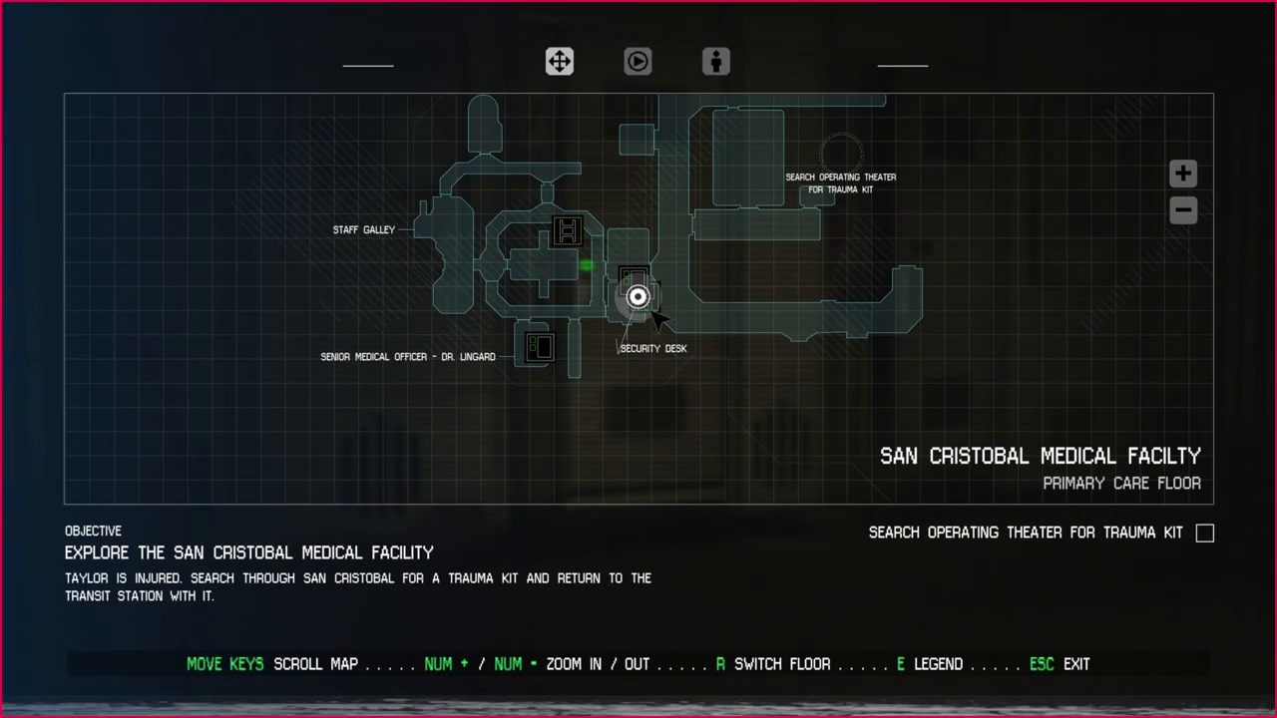
mouse_move(802, 229)
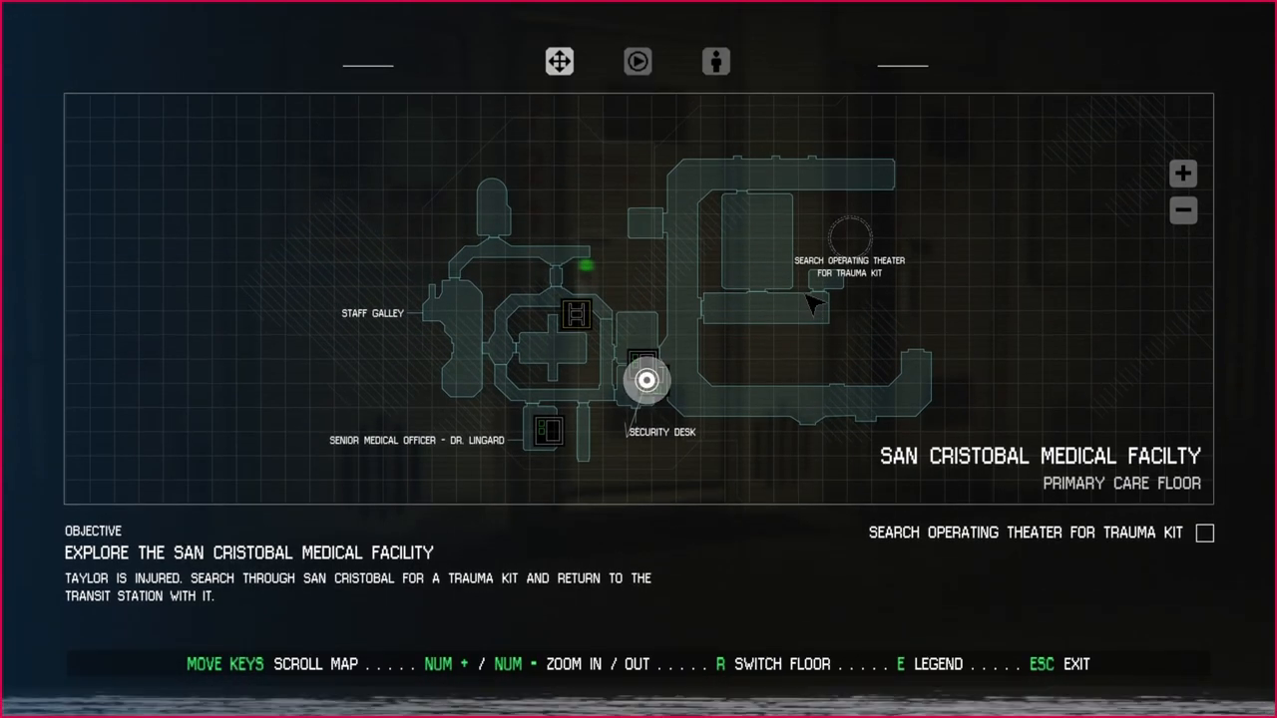
Toggle the map legend, view the Maintenance and Morgue floor, return to Primary Care and exit the map.
key("e")
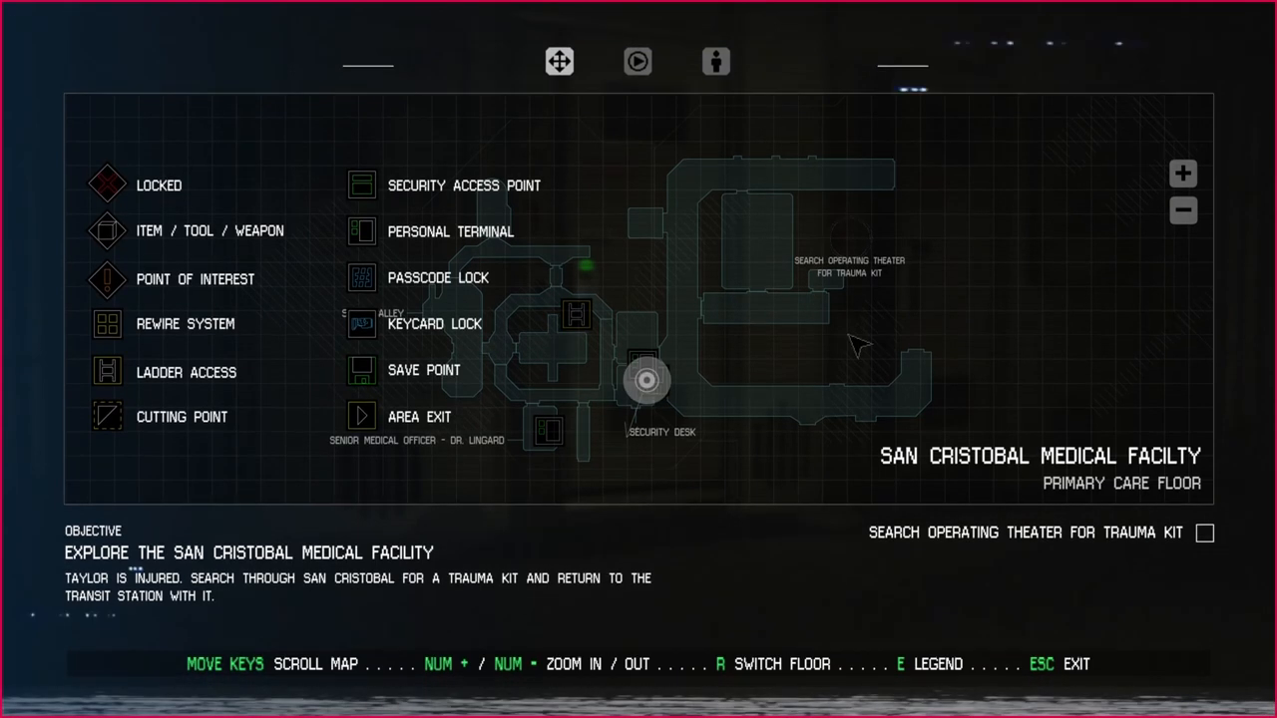
key("e")
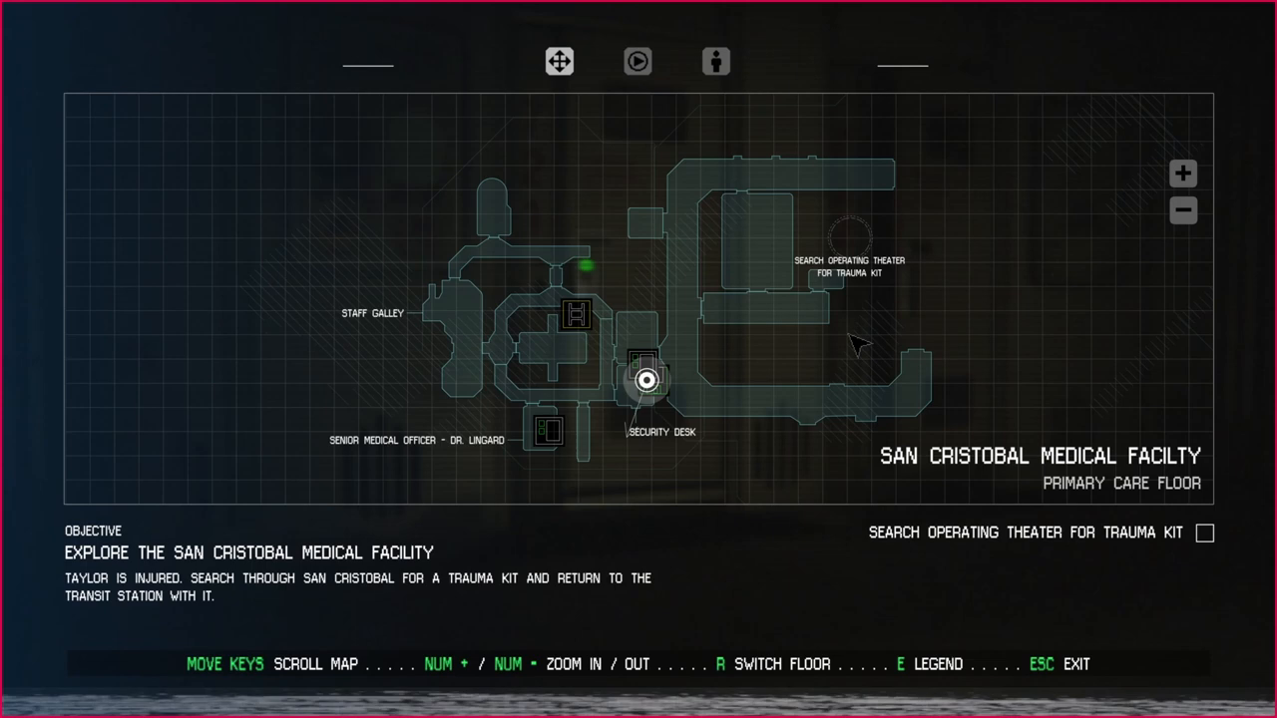
key("R")
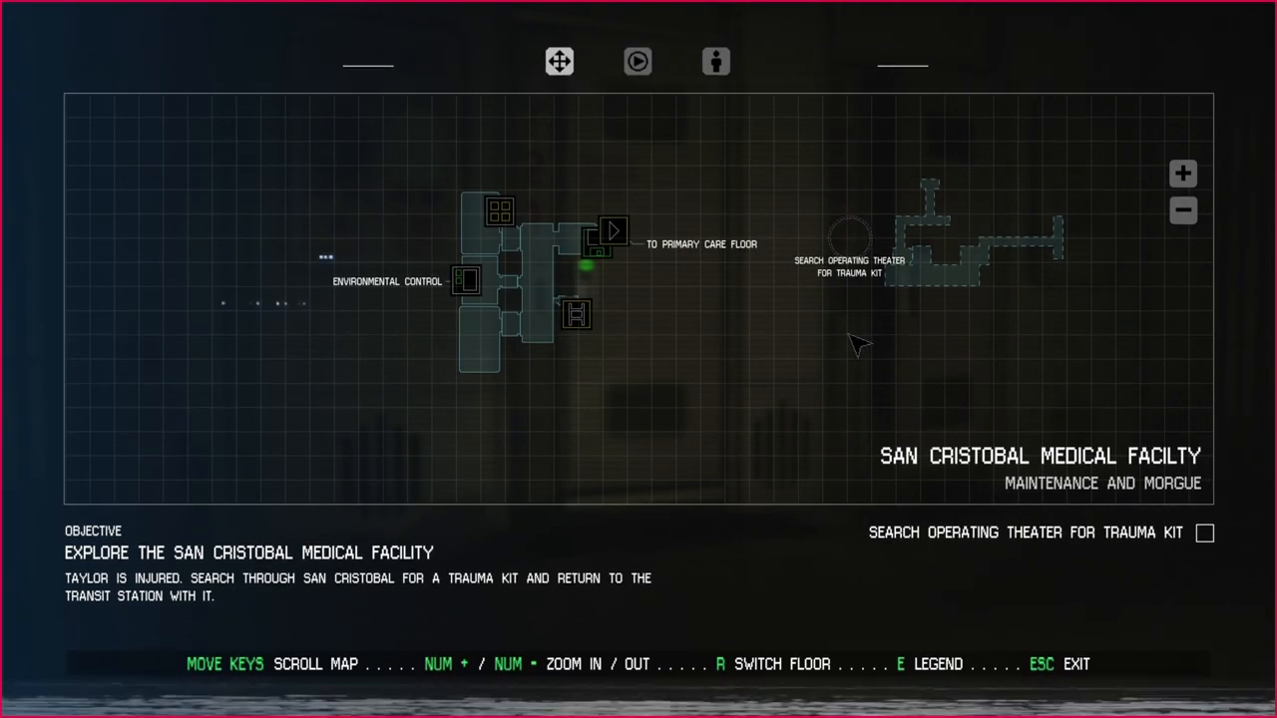
key("R")
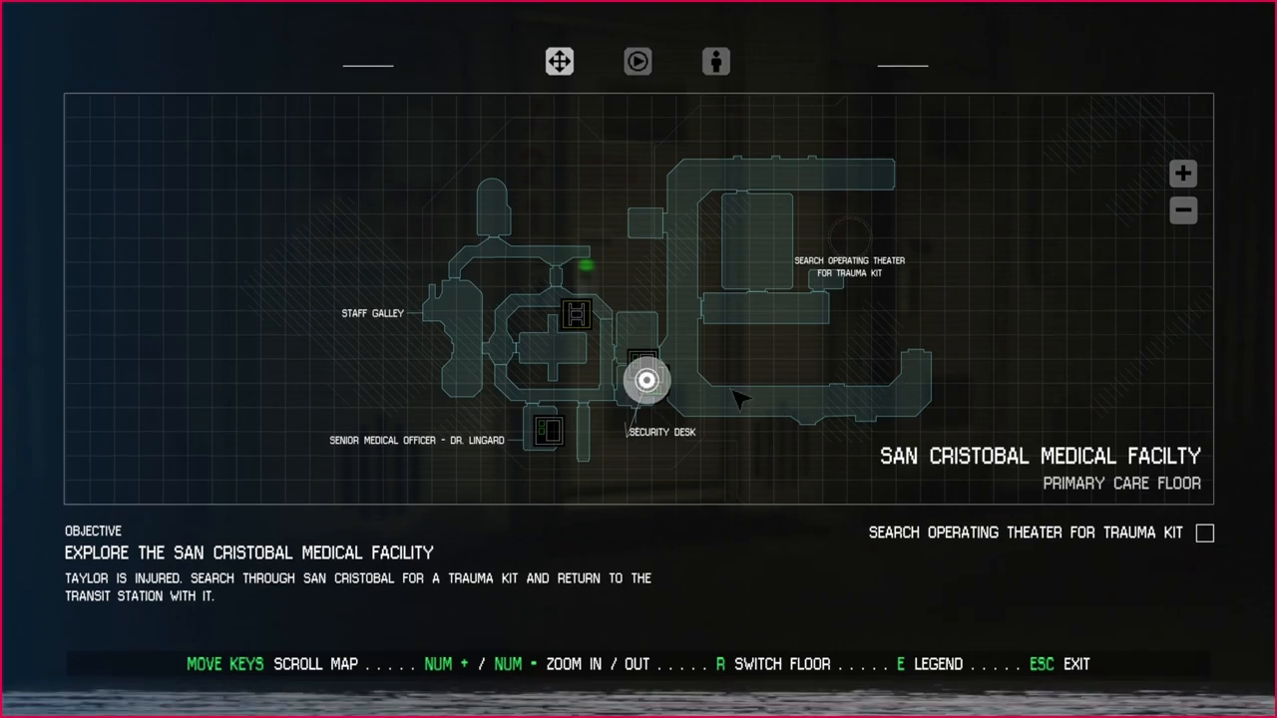
key("e")
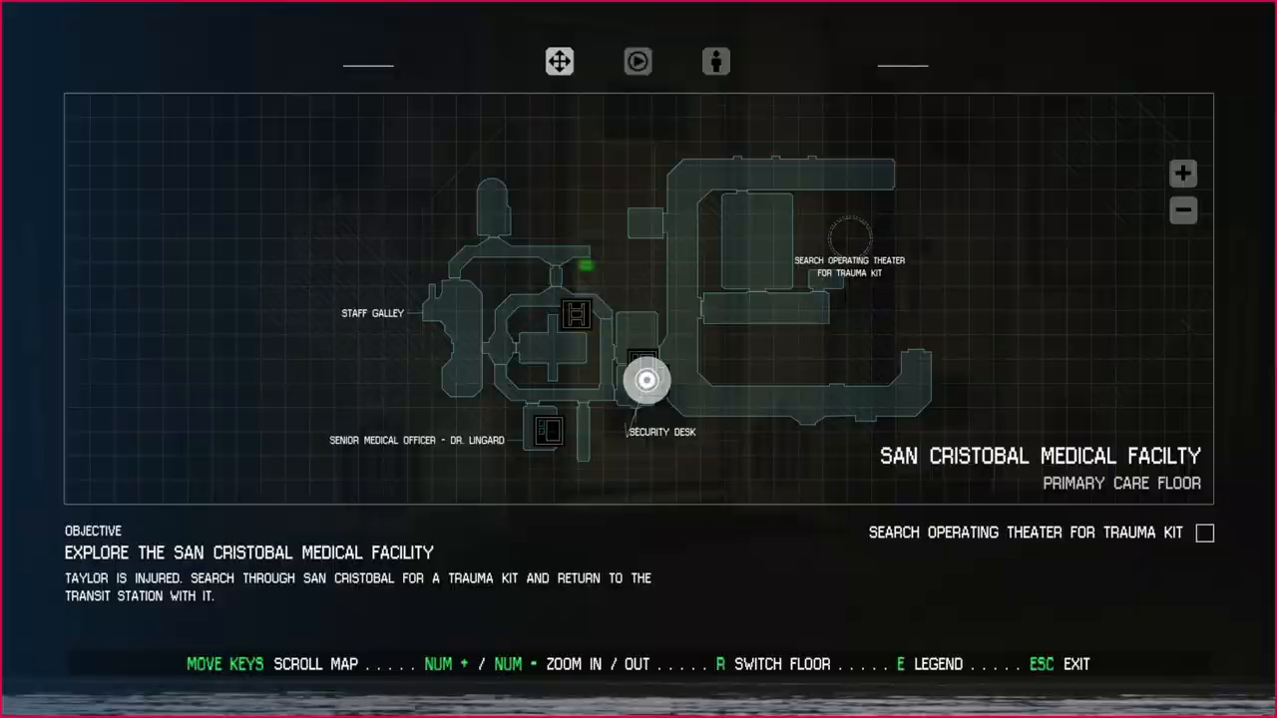
key("Escape")
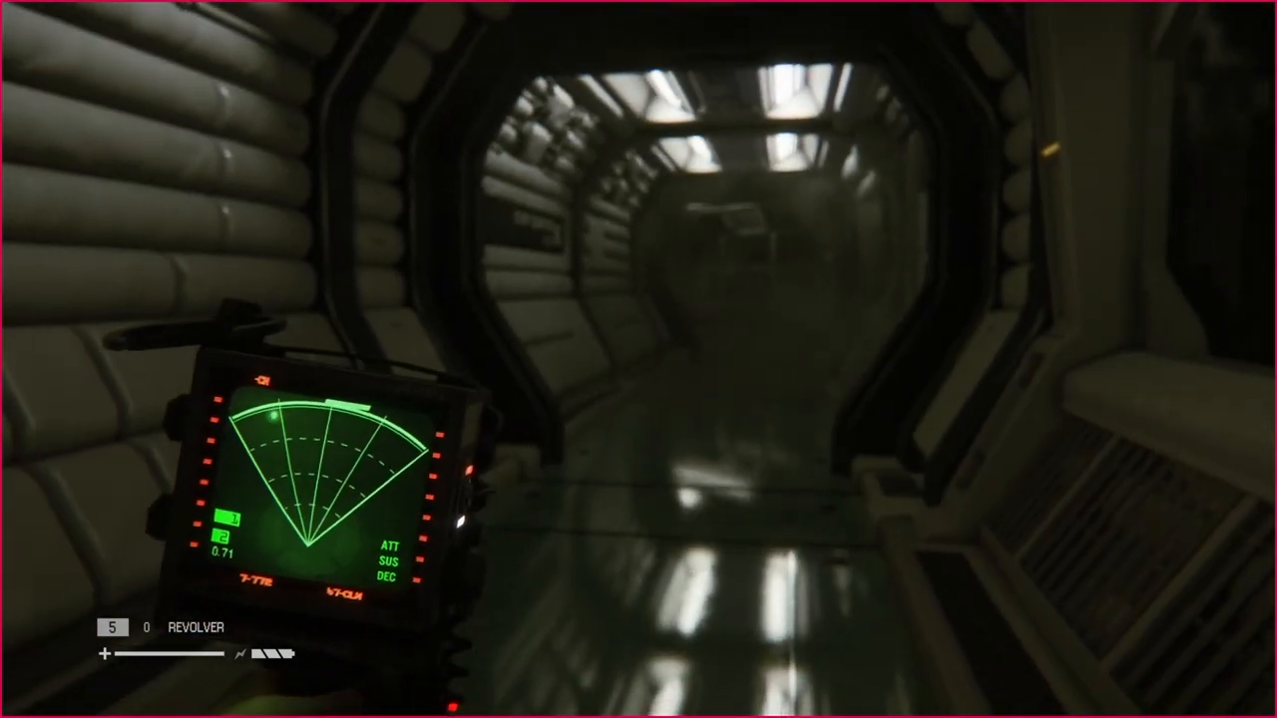
mouse_move(638, 359)
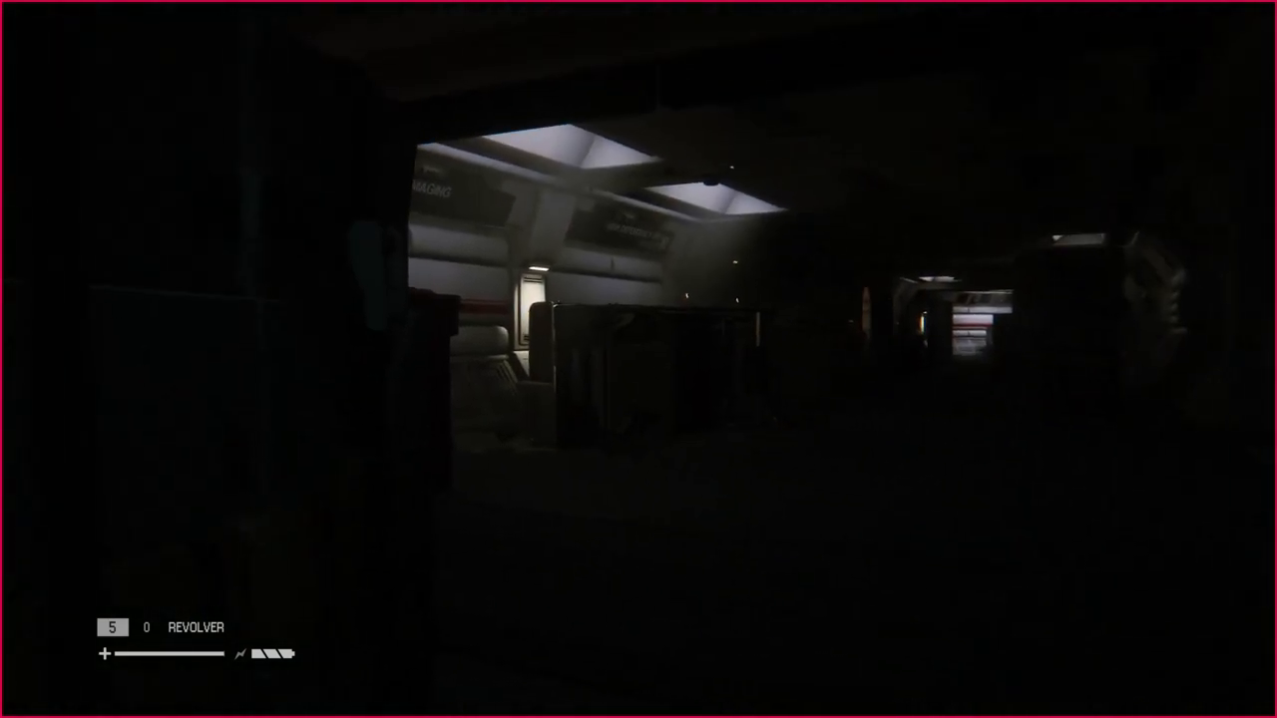
Bring up the facility map after advancing past the security desk.
key("tab")
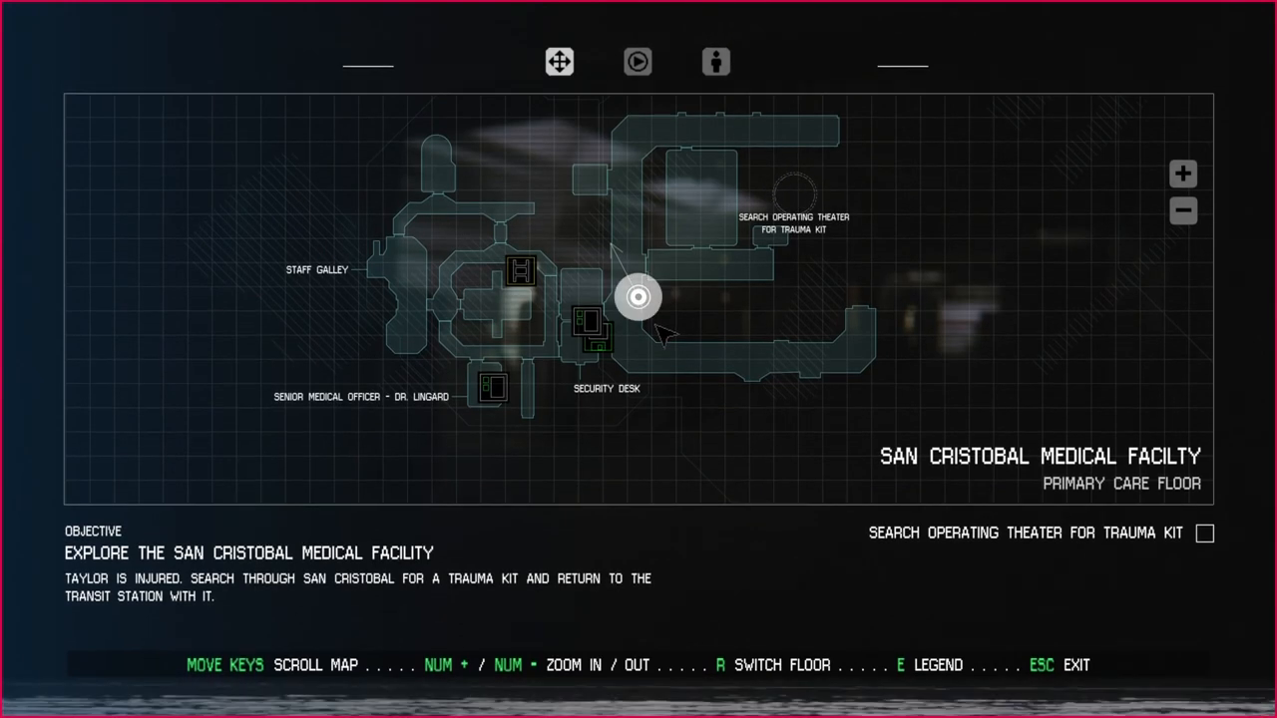
mouse_move(874, 310)
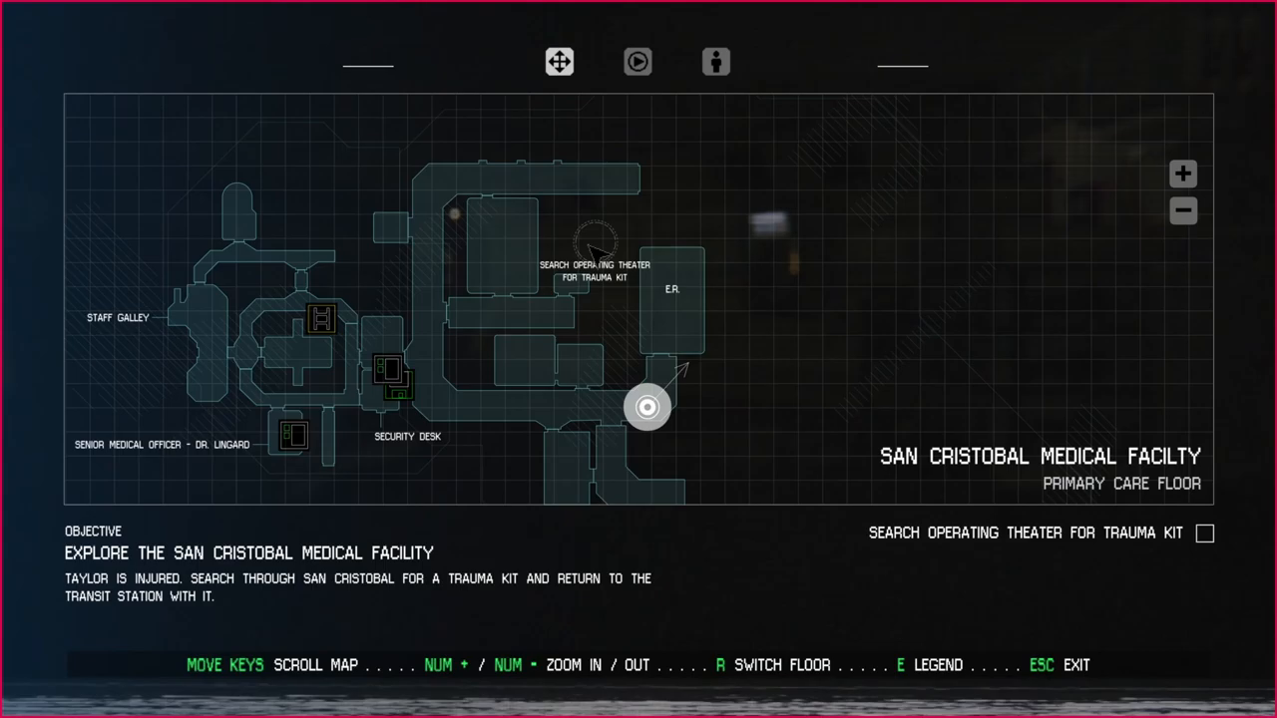
Leave the facility map and continue along the Primary Care Floor.
key("Escape")
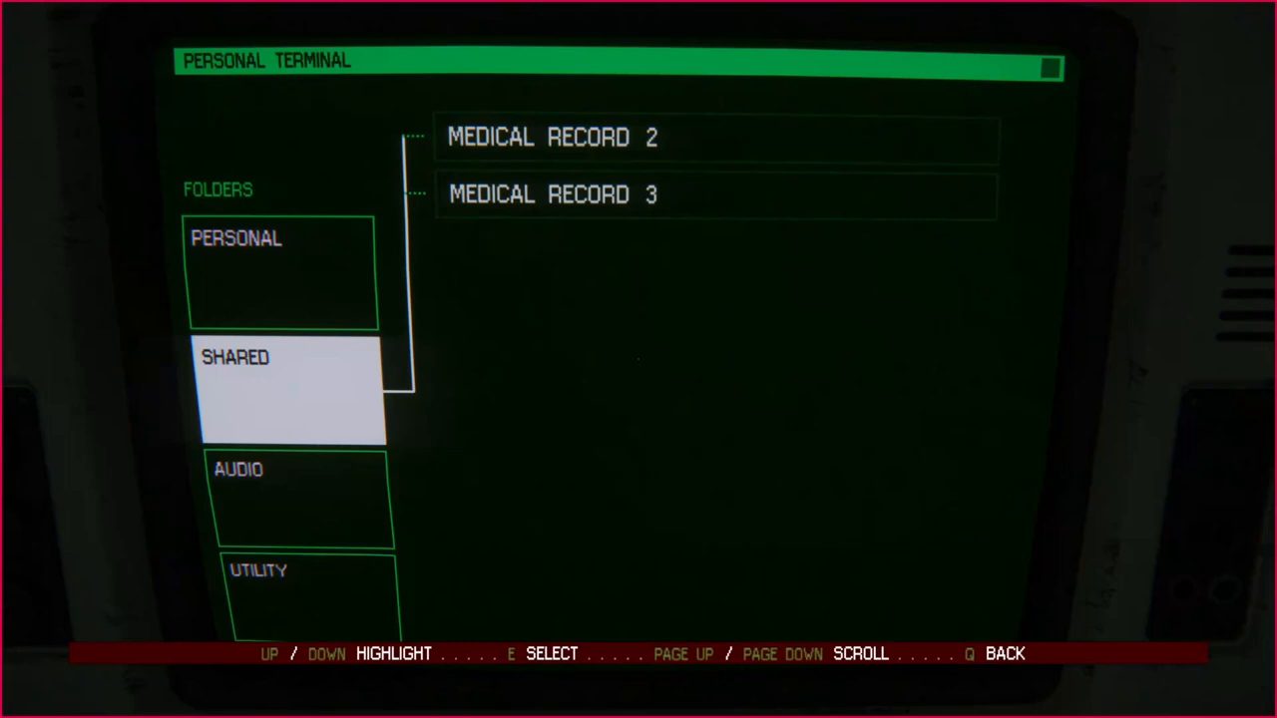
Play Lingard's audio log 'The Incident' from the terminal's audio folder.
key("down")
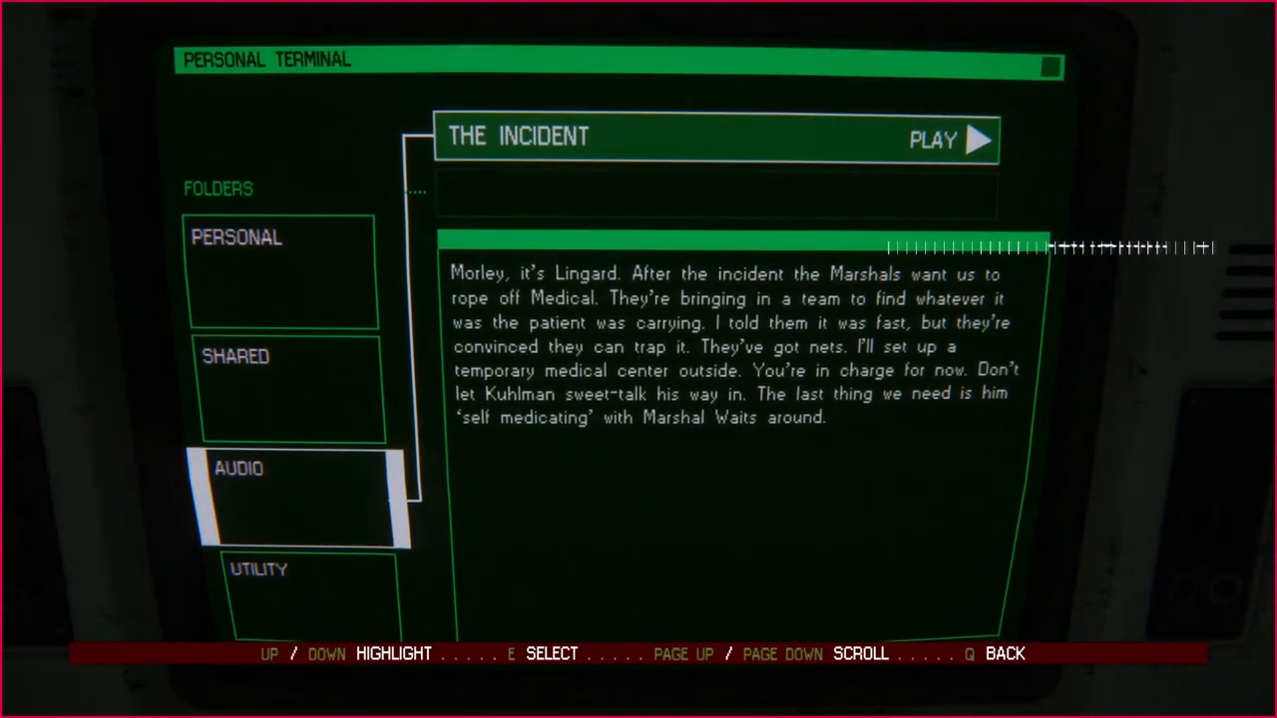
left_click(947, 139)
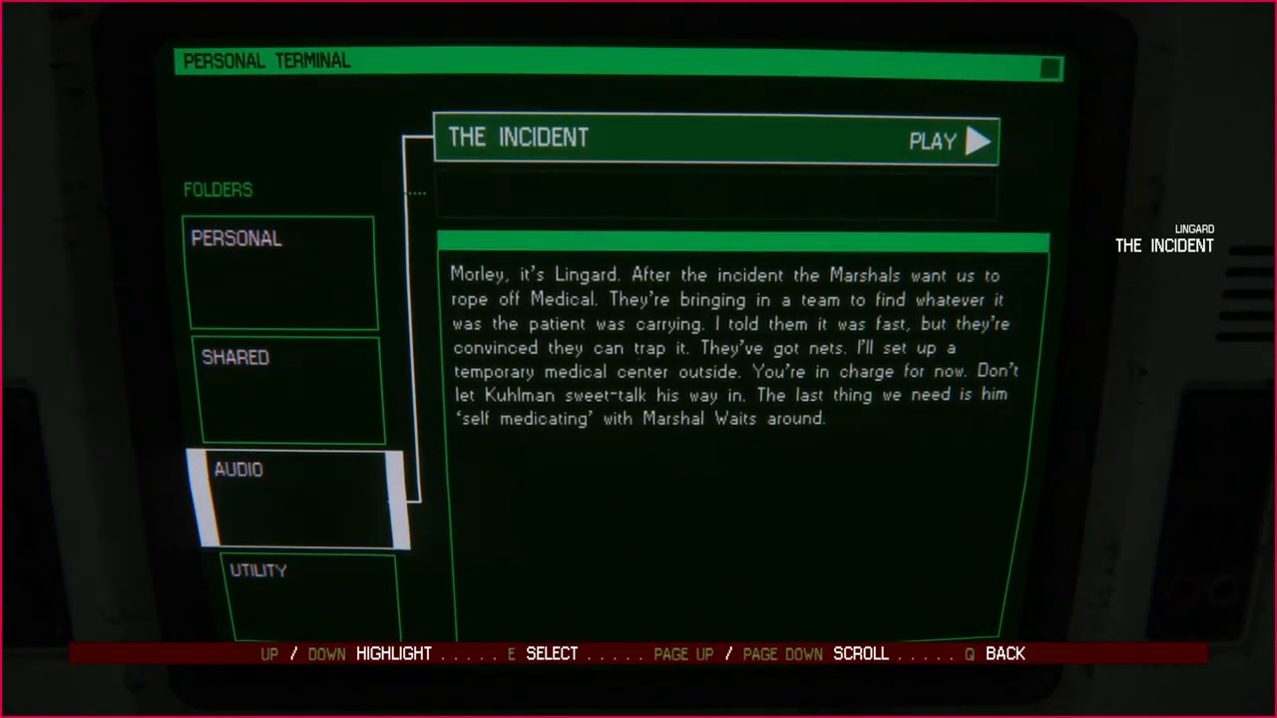
left_click(946, 140)
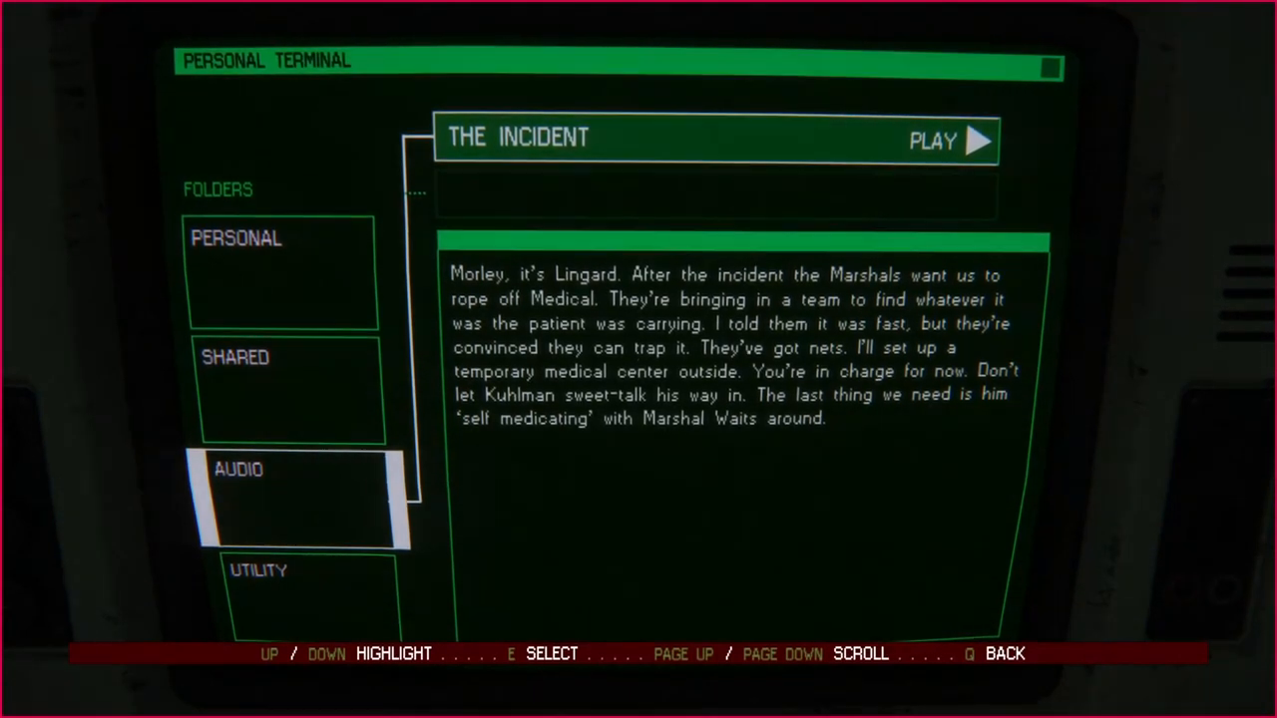
left_click(948, 140)
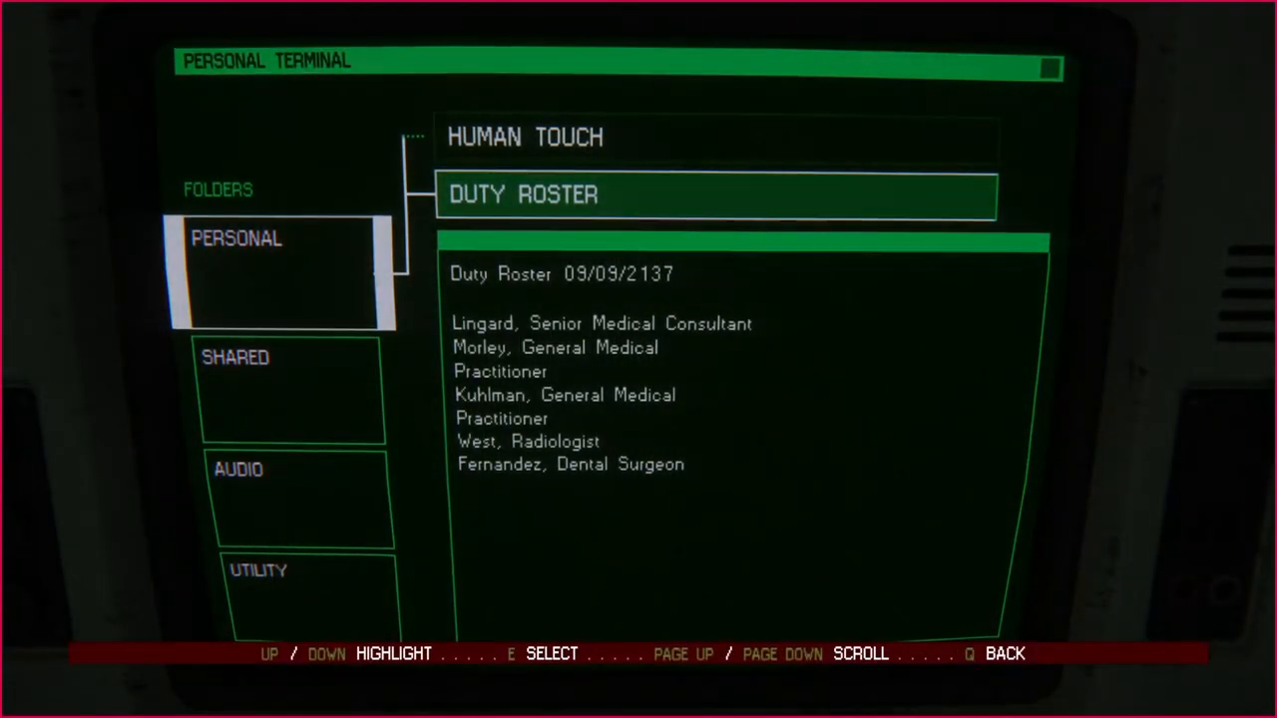
key("q")
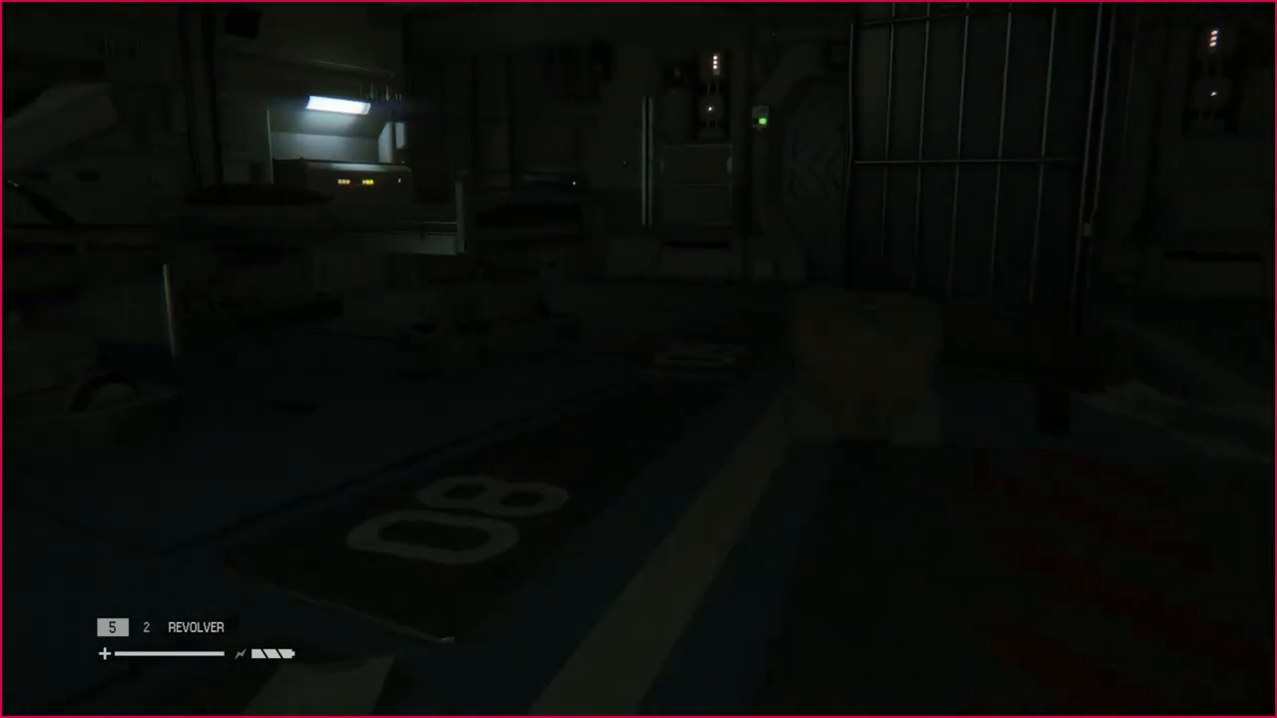
mouse_move(639, 359)
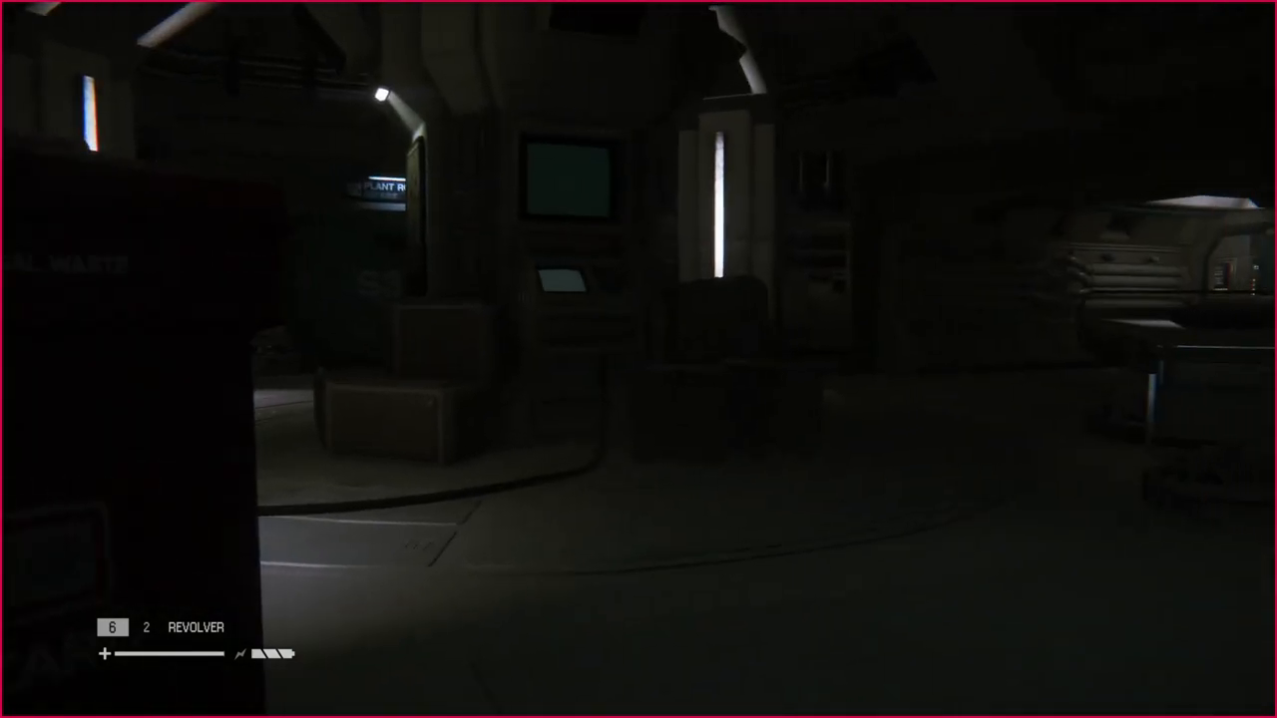
Walk through the medical ward past the patient beds to the sign-in terminal.
key("q")
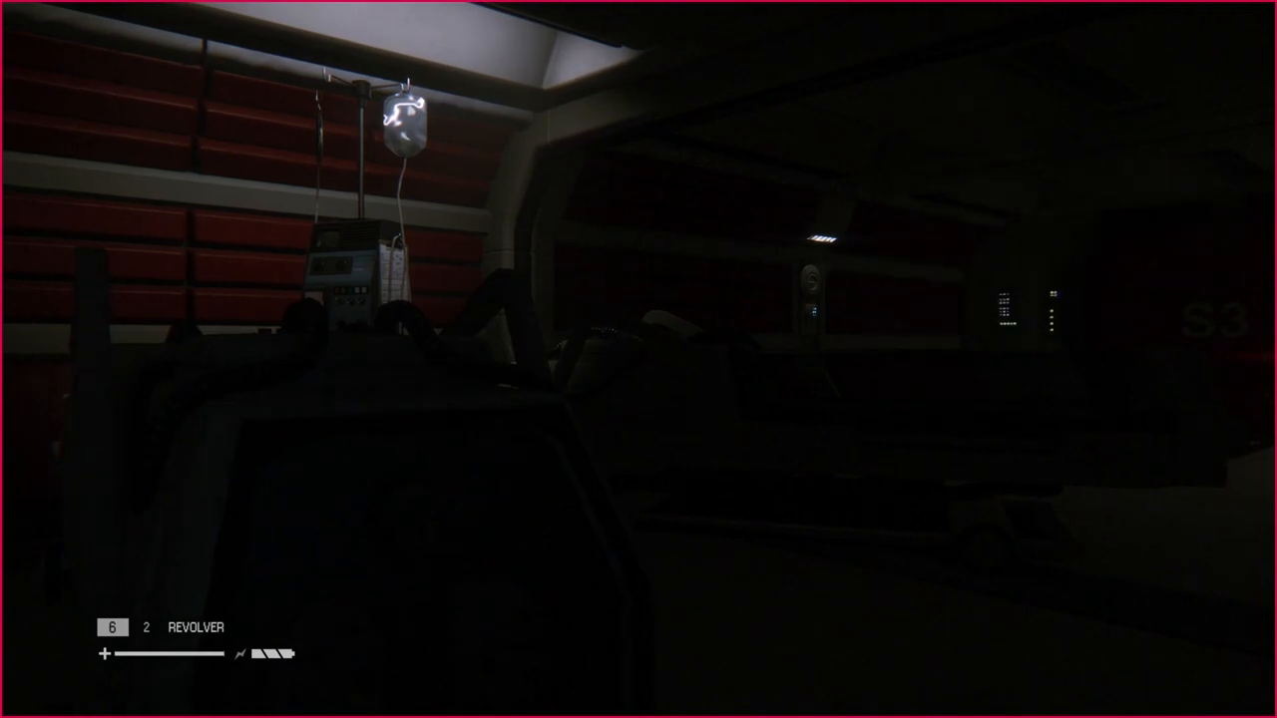
key("m")
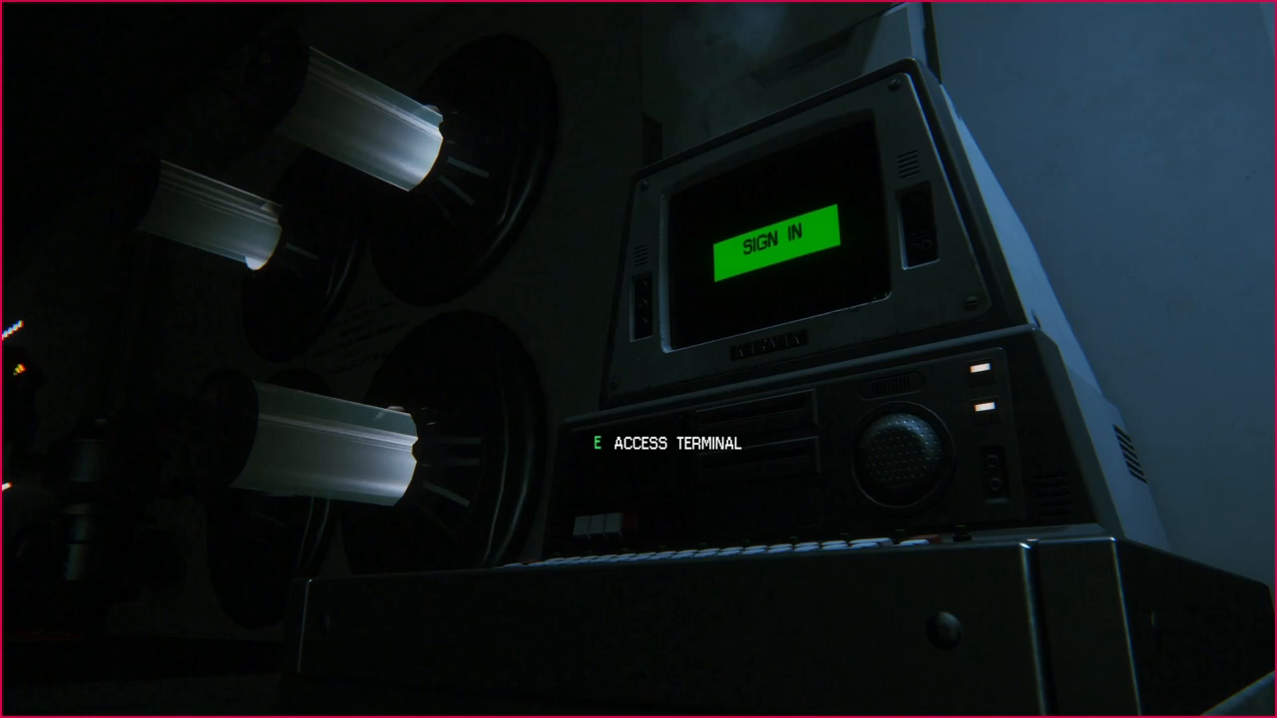
Sign into the terminal, play the 'Tape Off the Scene' audio log and exit.
key("e")
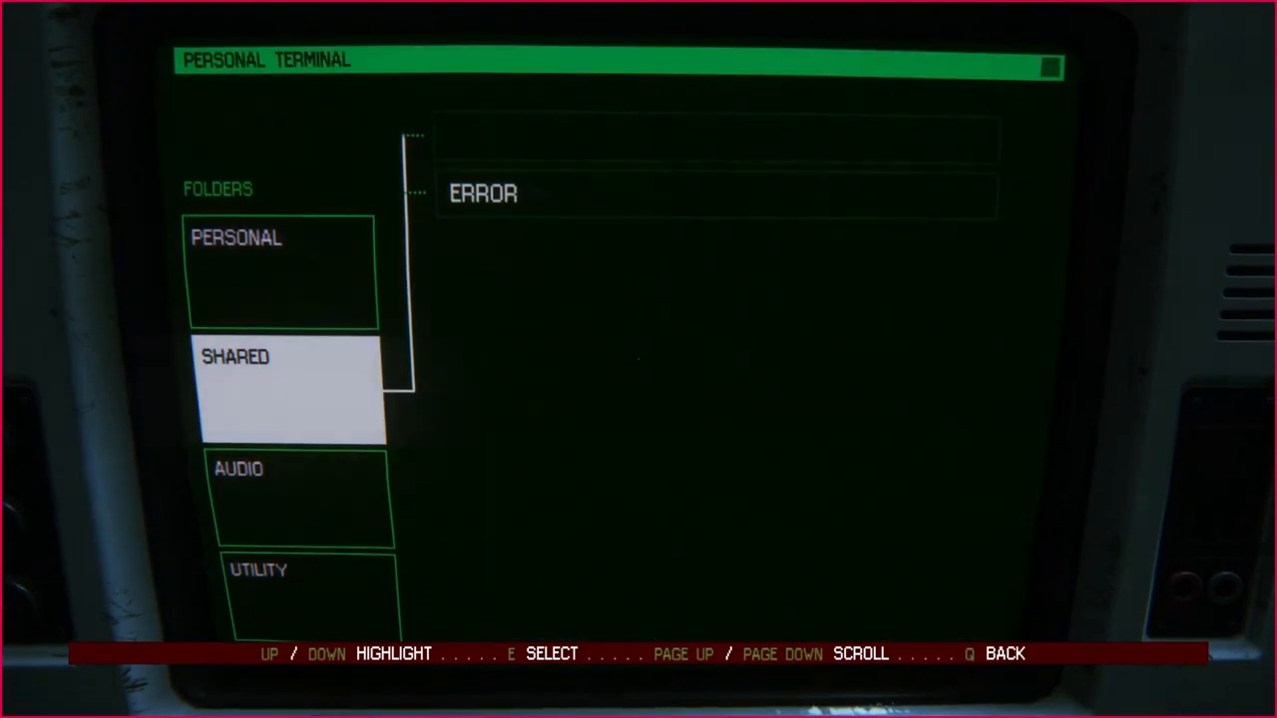
key("Down")
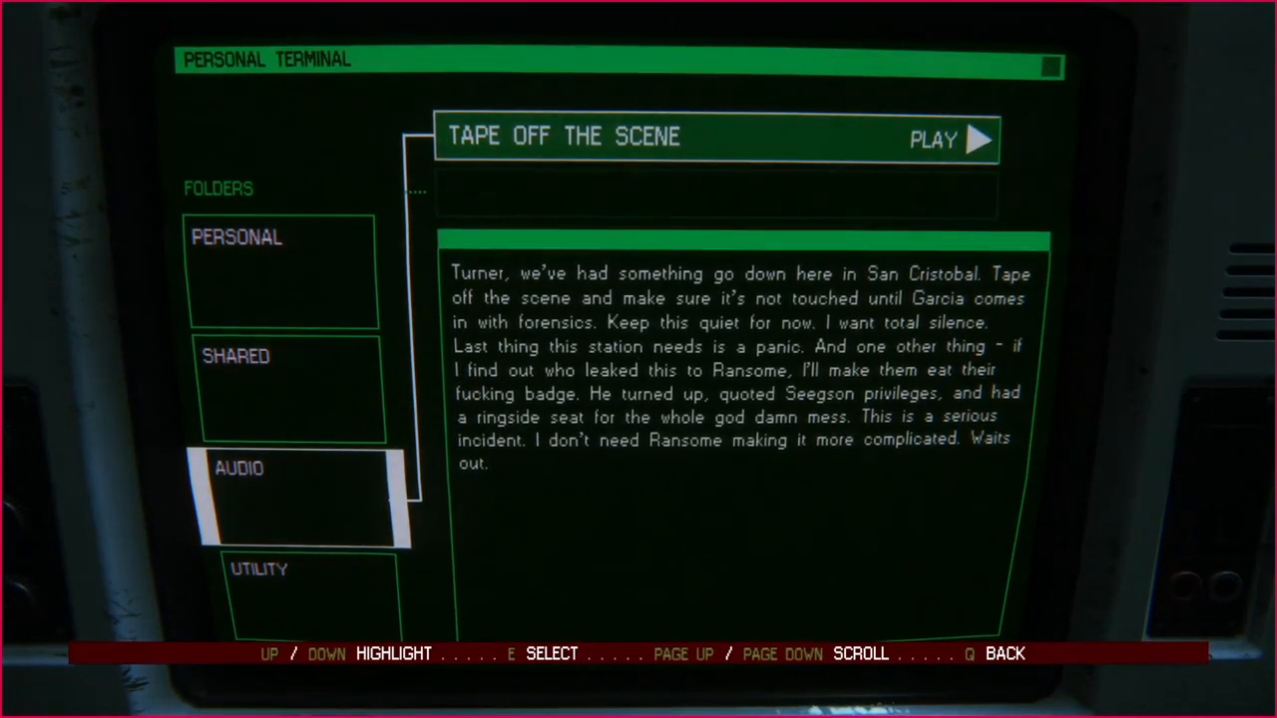
left_click(946, 140)
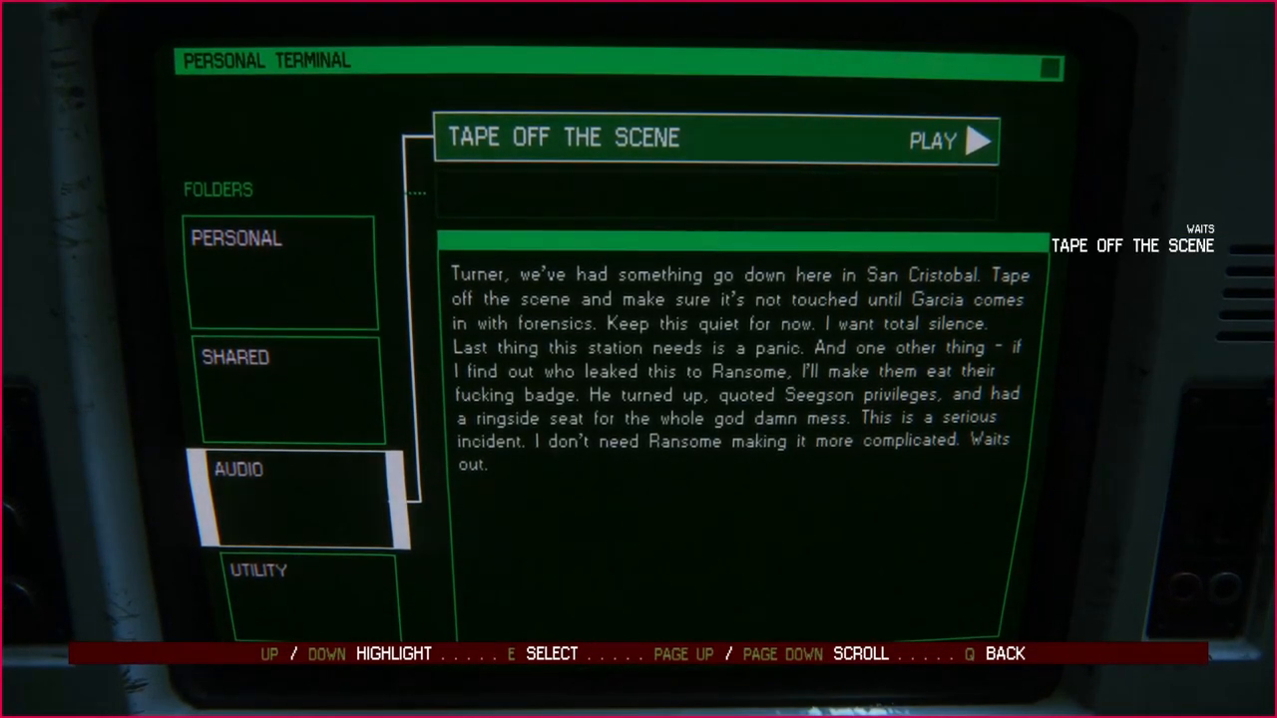
left_click(948, 140)
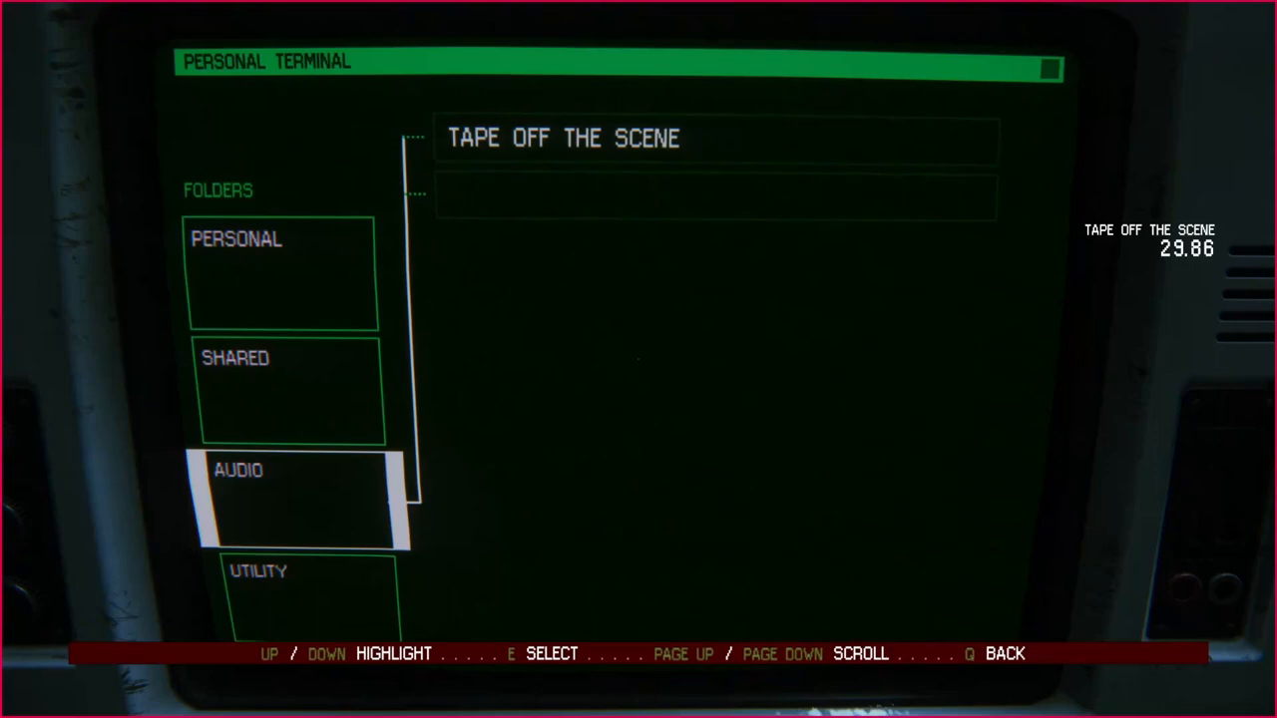
key("q")
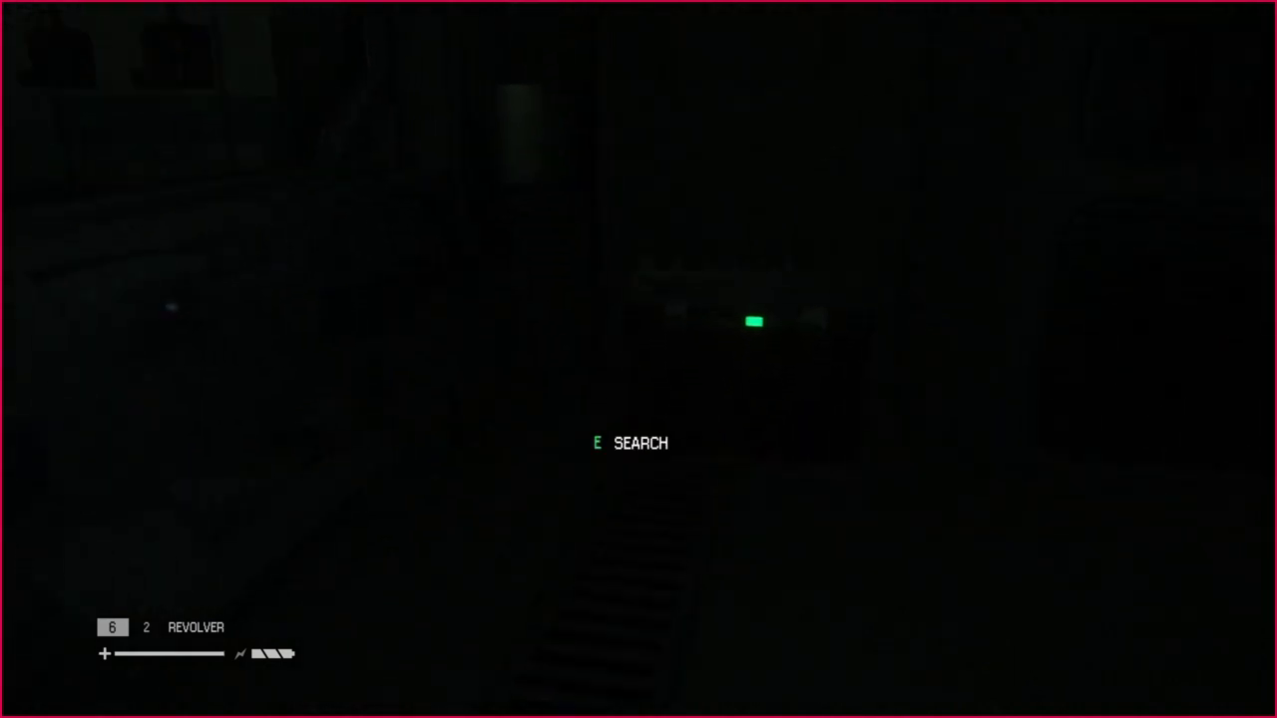
Search the container in the dark corridor.
key("e")
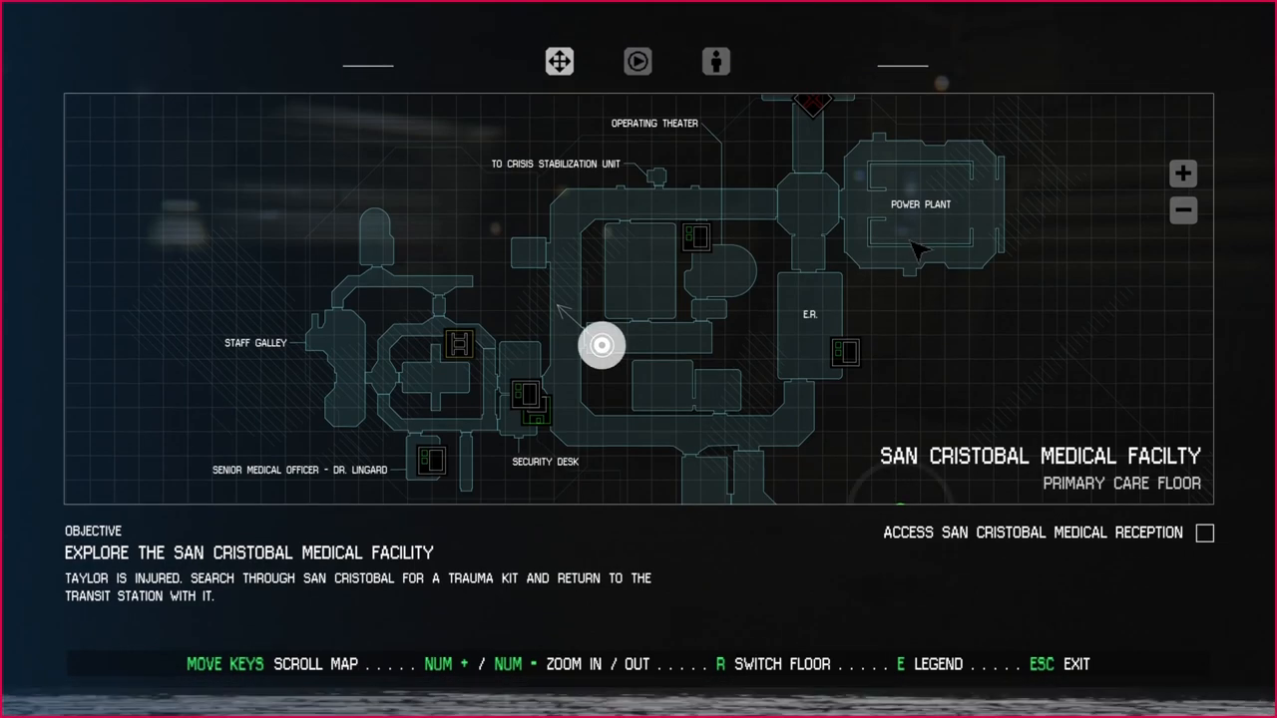
mouse_move(698, 245)
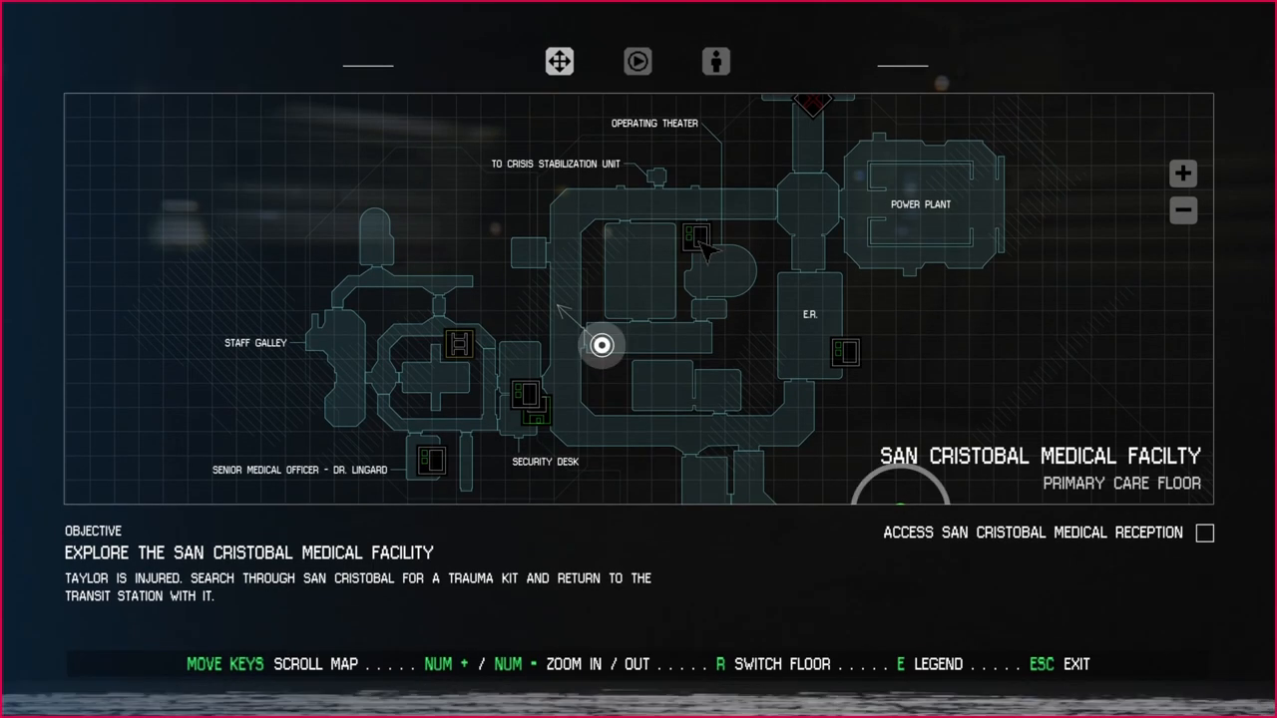
mouse_move(543, 423)
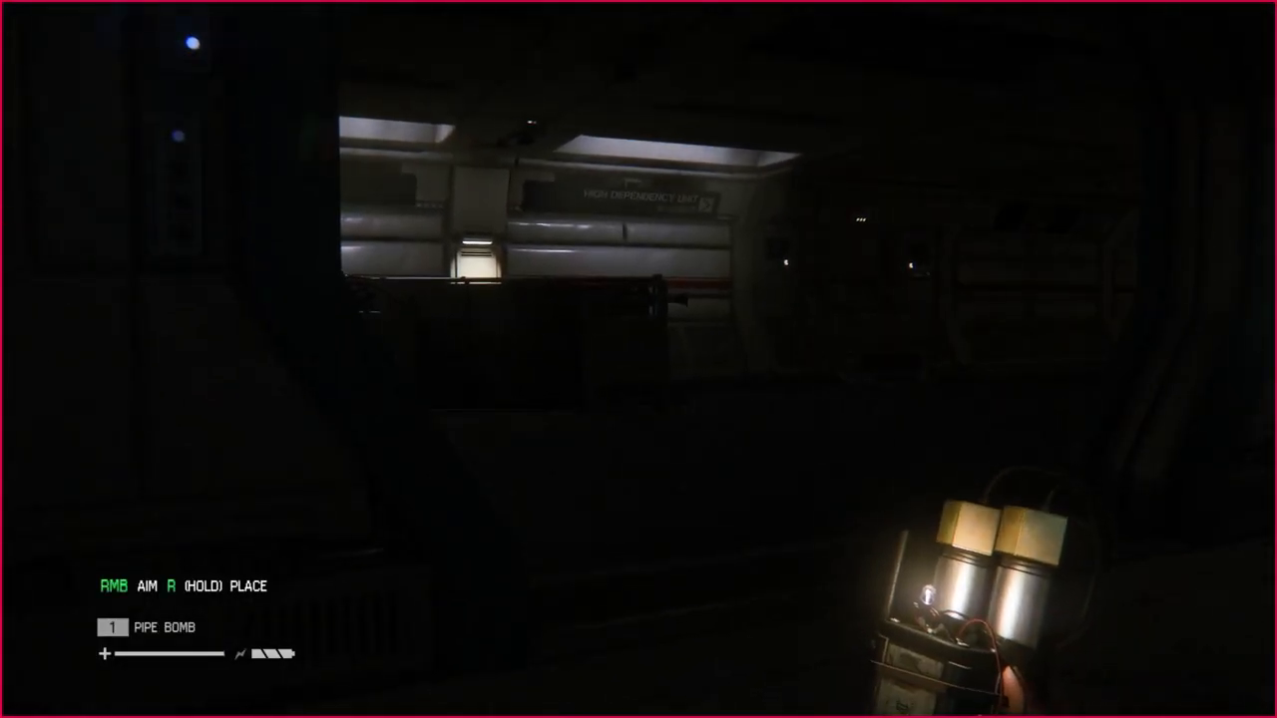
Bring up the item wheel showing the revolver, flares, medkits and pipe bomb.
key("tab")
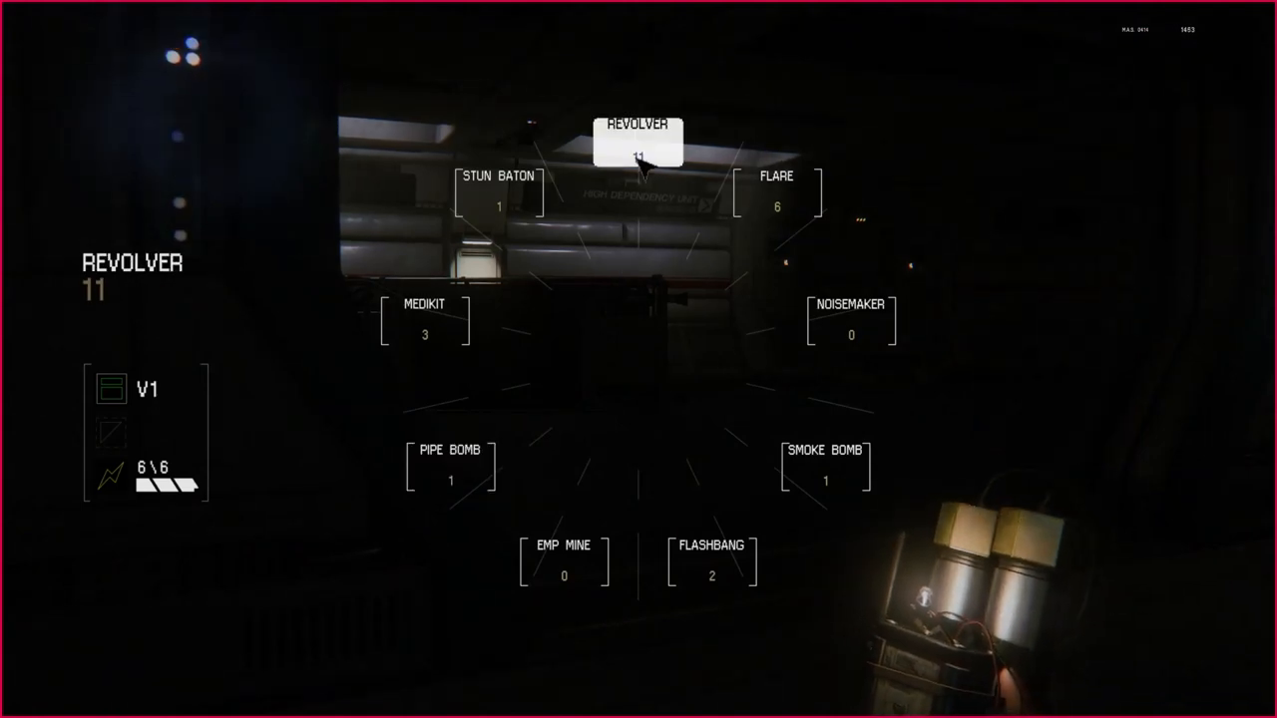